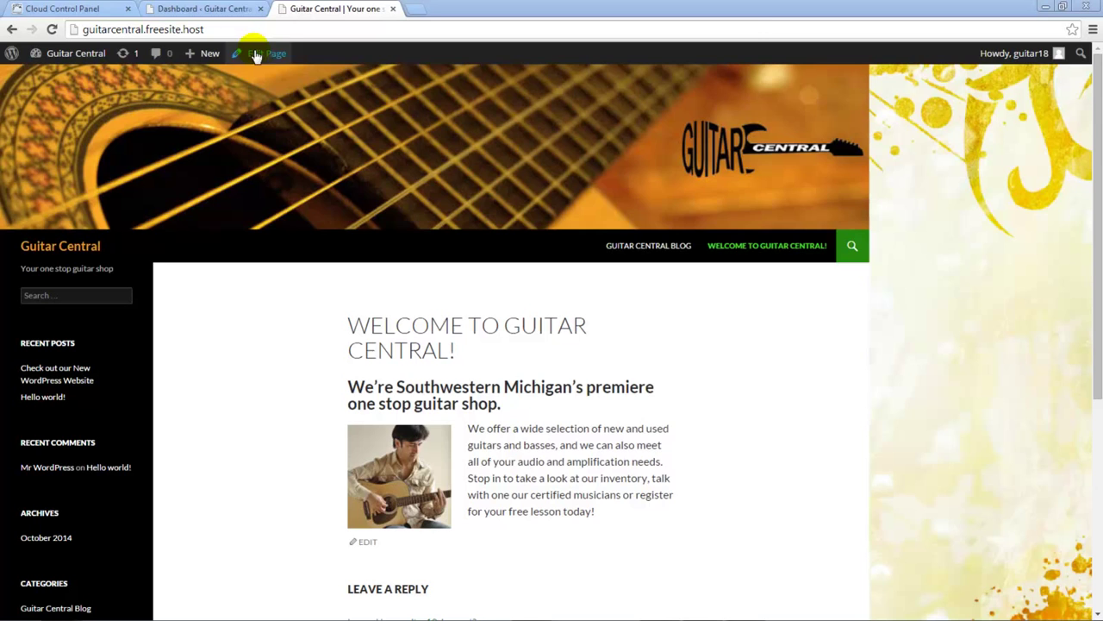
- Reach the Menus screen under Appearance from the admin Dashboard
click(203, 9)
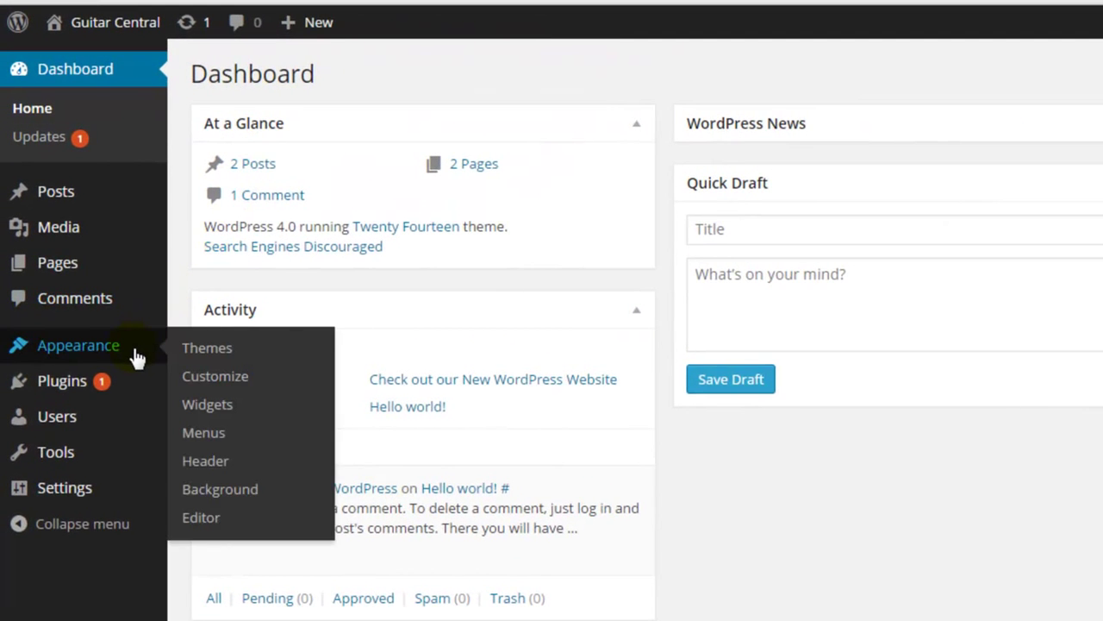
mouse_move(204, 431)
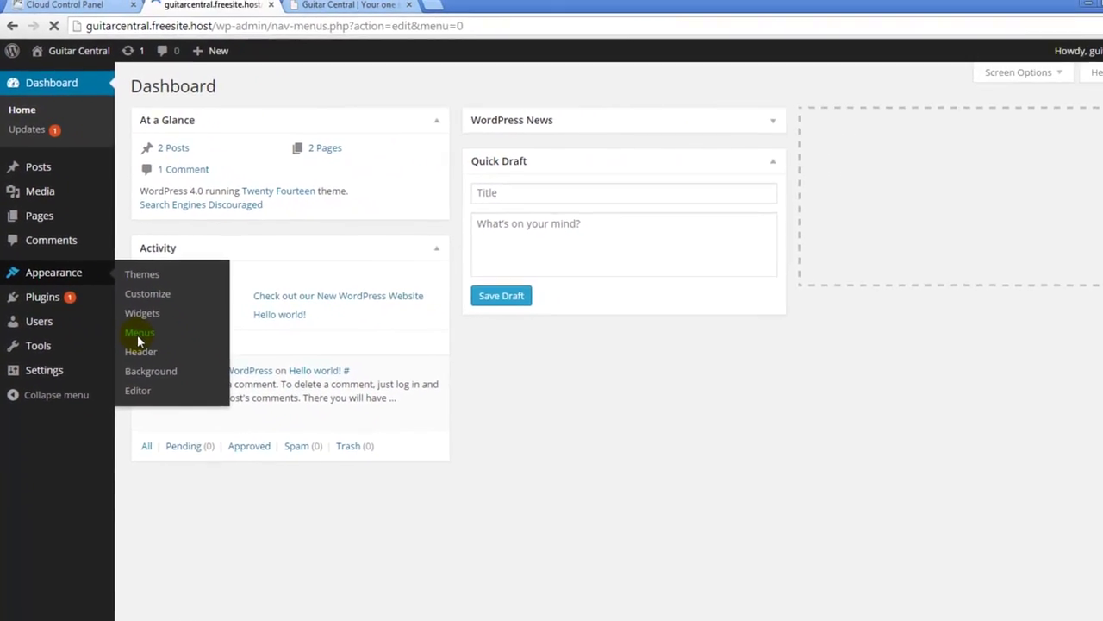
click(139, 331)
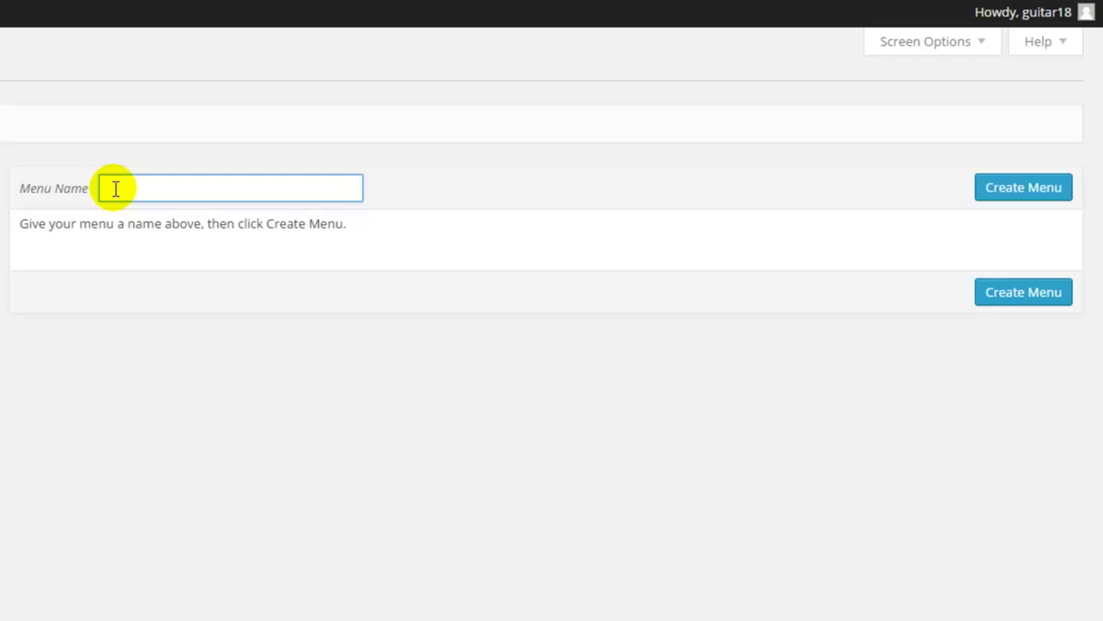
- Create a new menu named 'Main Menu'
text(Main Menu)
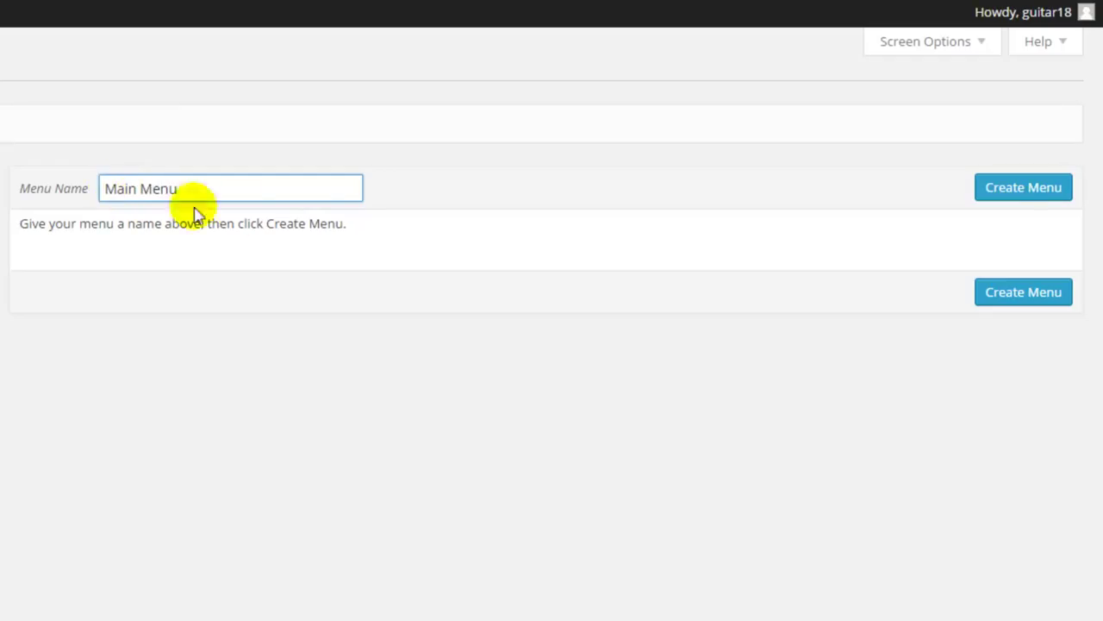
mouse_move(1024, 186)
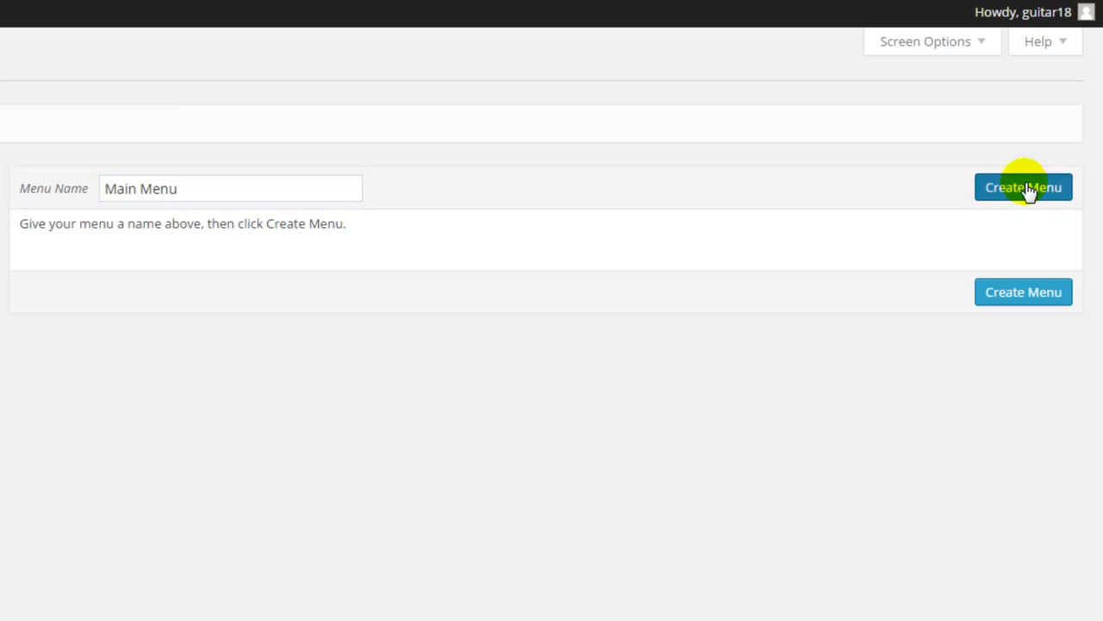
click(1024, 186)
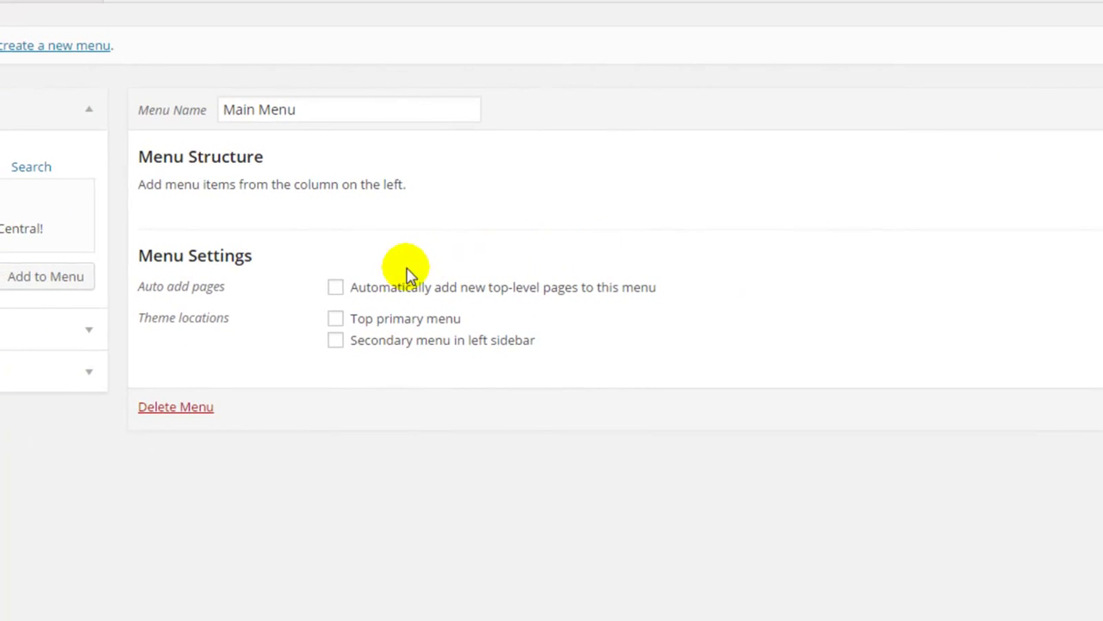
- Enable auto-adding top-level pages and assign Main Menu to the Top primary menu location
click(335, 286)
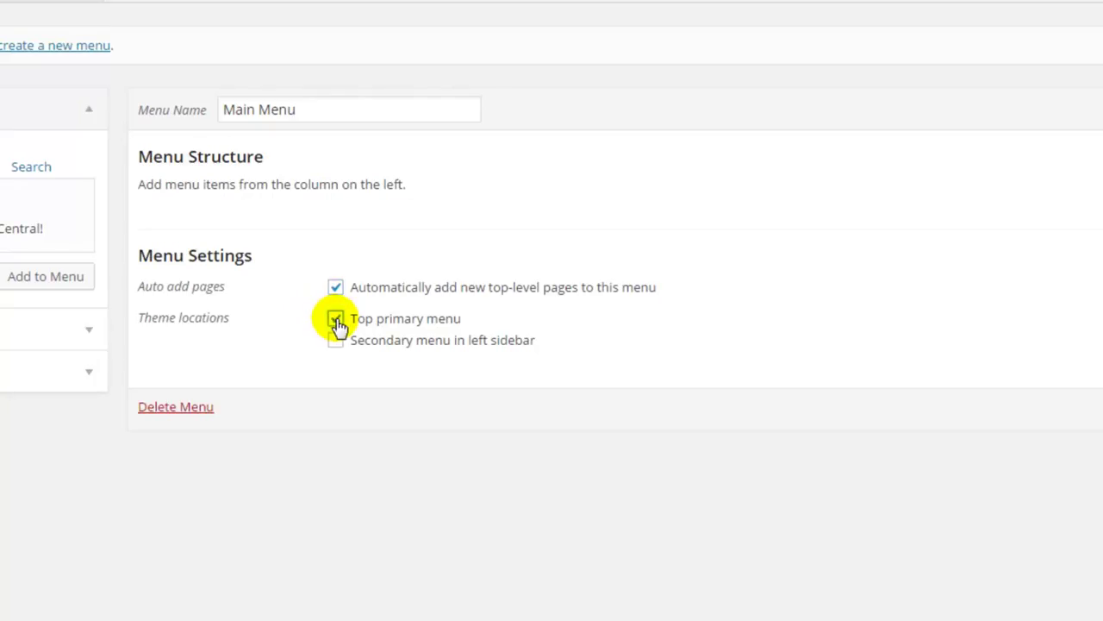
click(334, 317)
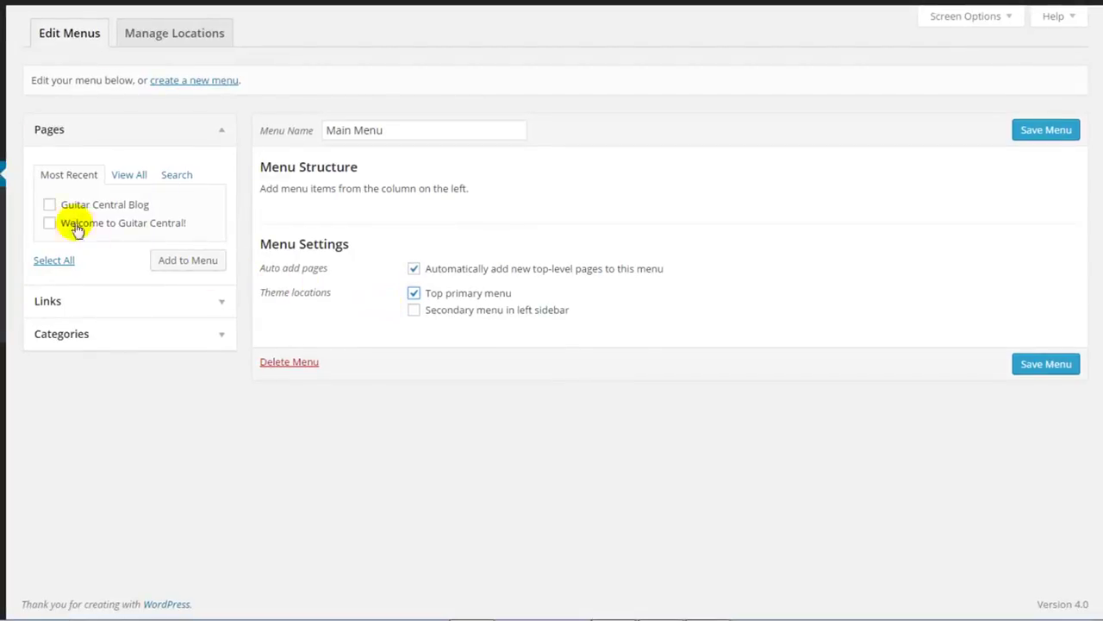
- Add the Guitar Central Blog and Welcome pages to the menu, Welcome placed first
click(49, 204)
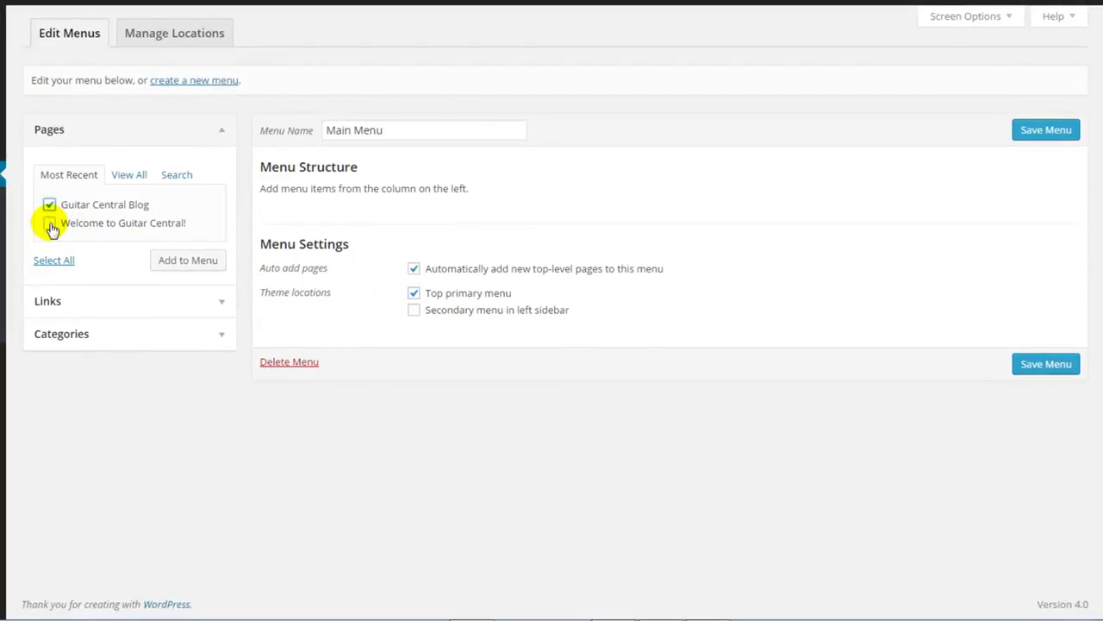
click(48, 222)
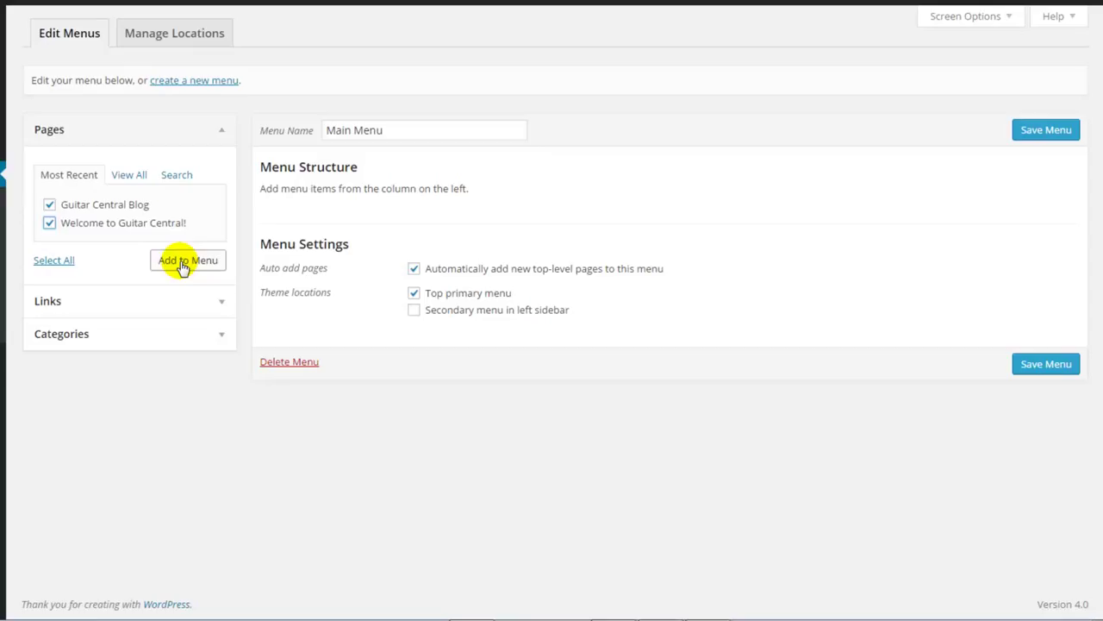
click(186, 258)
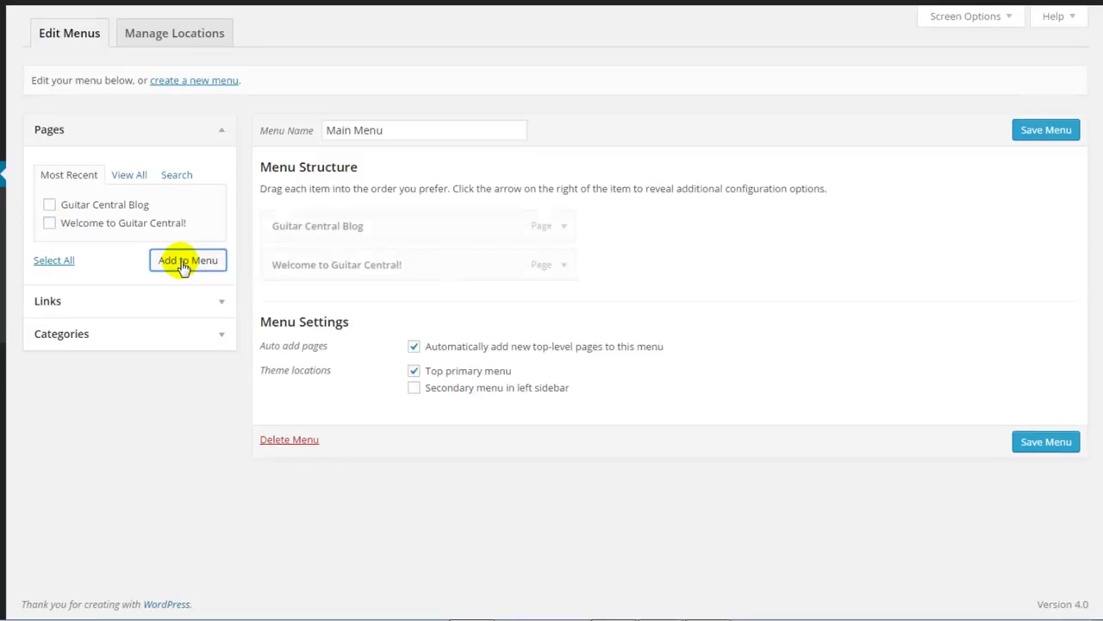
click(186, 259)
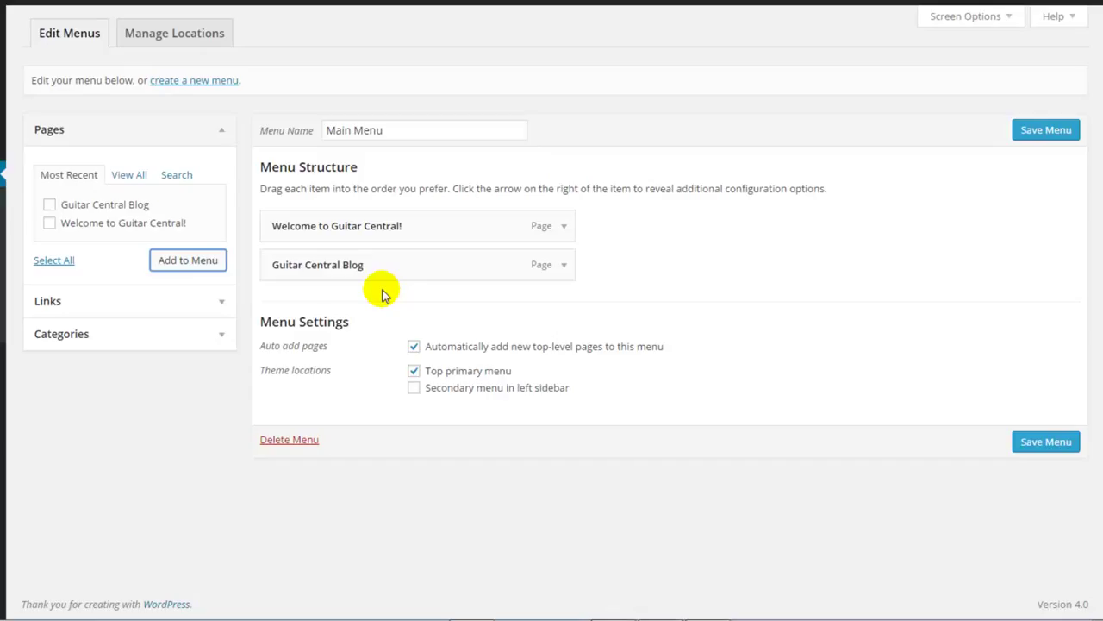
mouse_move(842, 388)
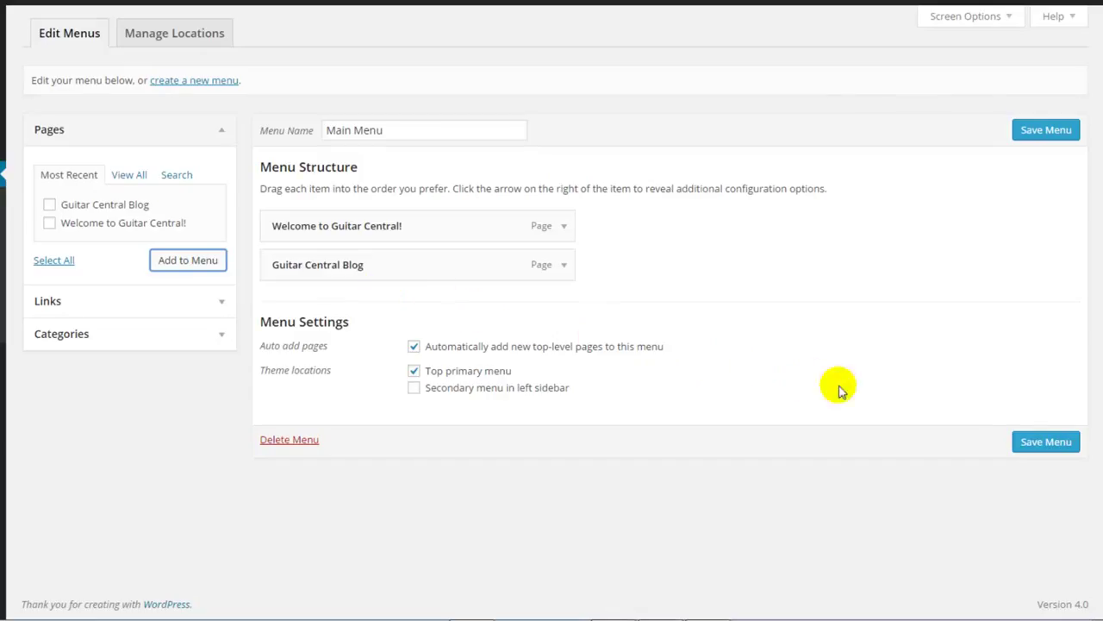
- Save Main Menu and switch to the live site tab
click(1045, 441)
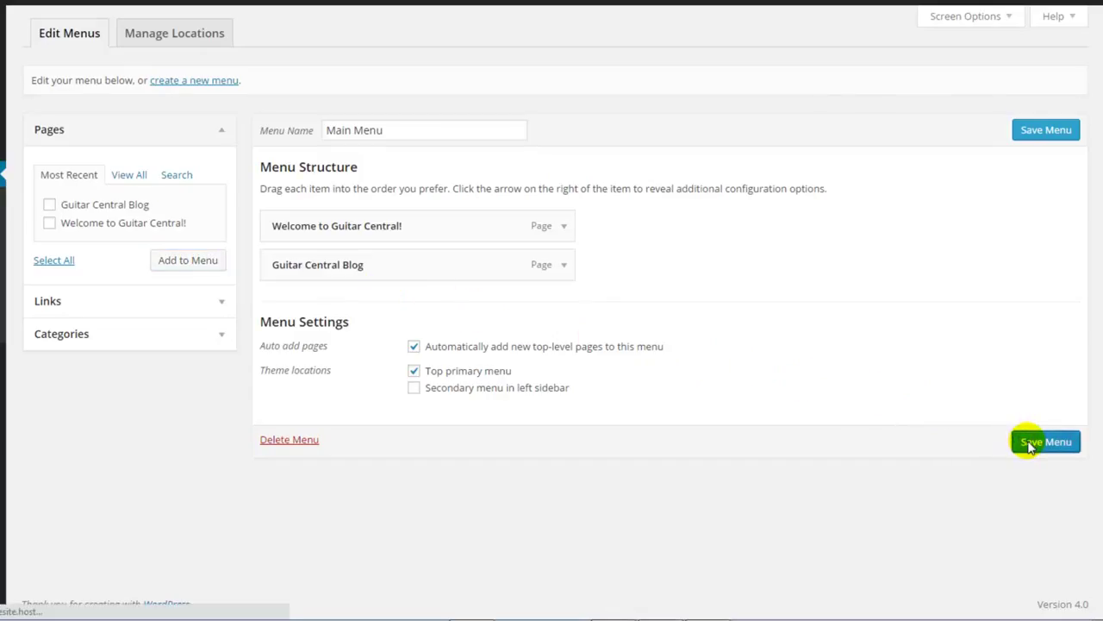
click(1045, 441)
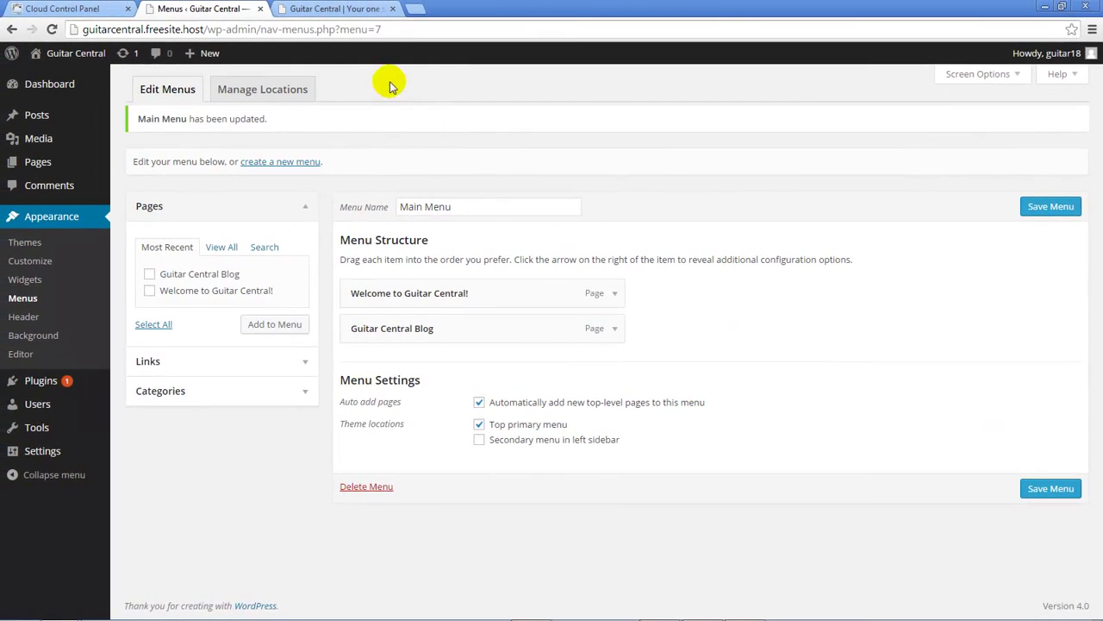
click(336, 8)
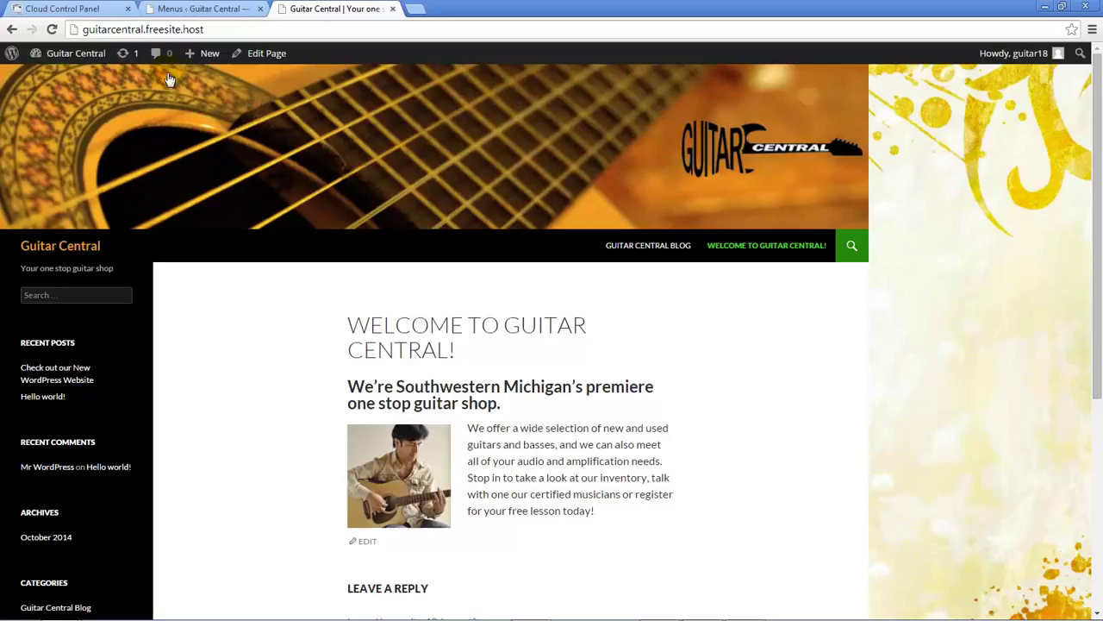
- Reload the live site until the header shows Welcome before Guitar Central Blog
click(52, 27)
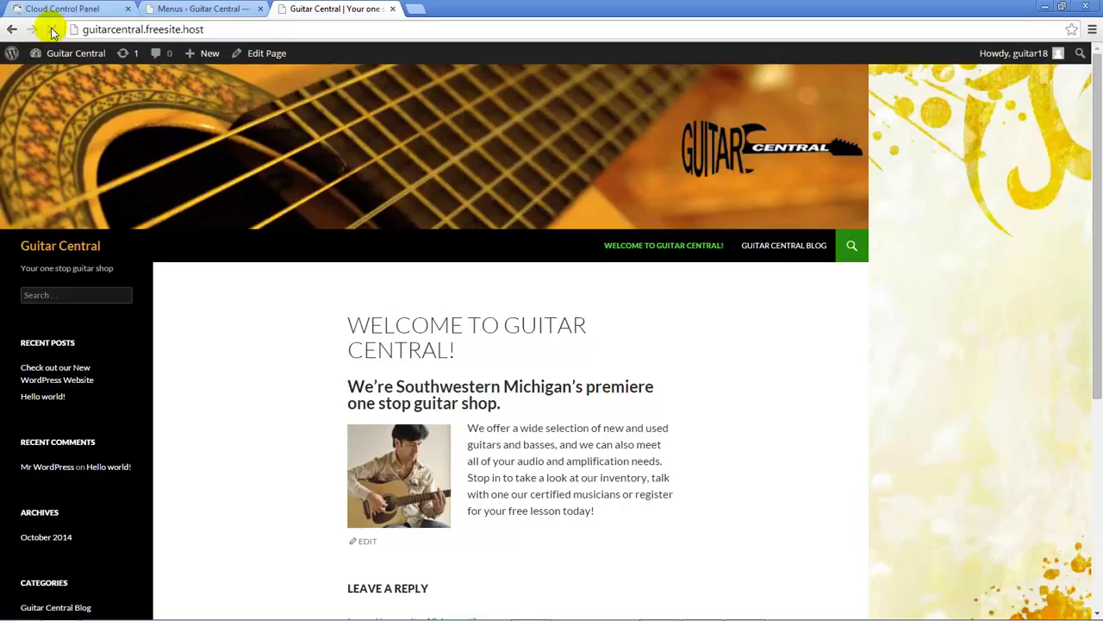
click(52, 28)
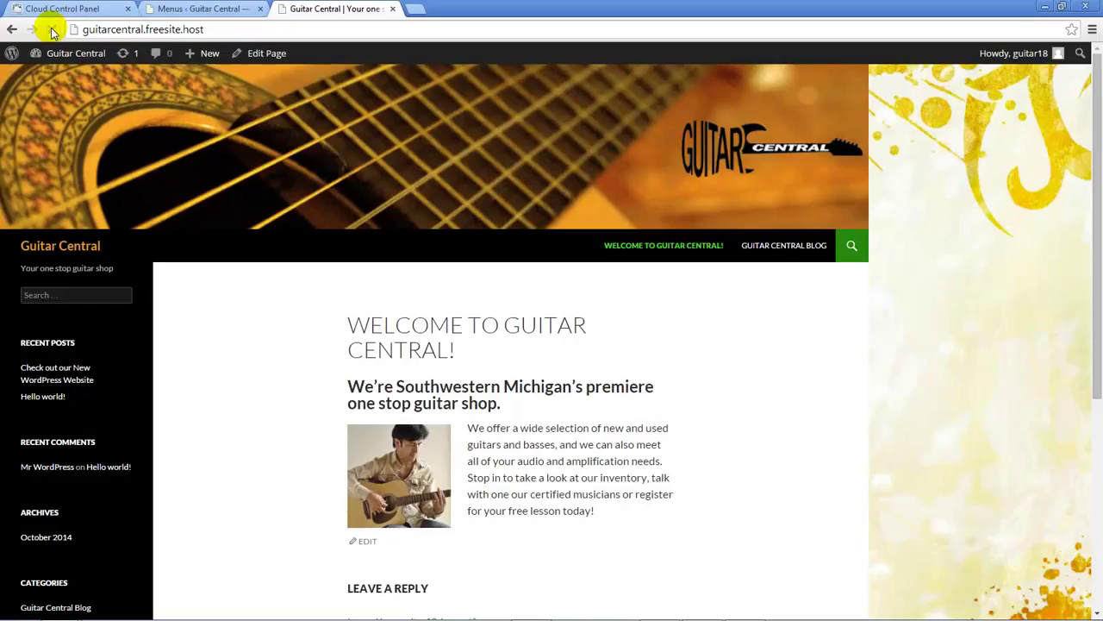
click(50, 28)
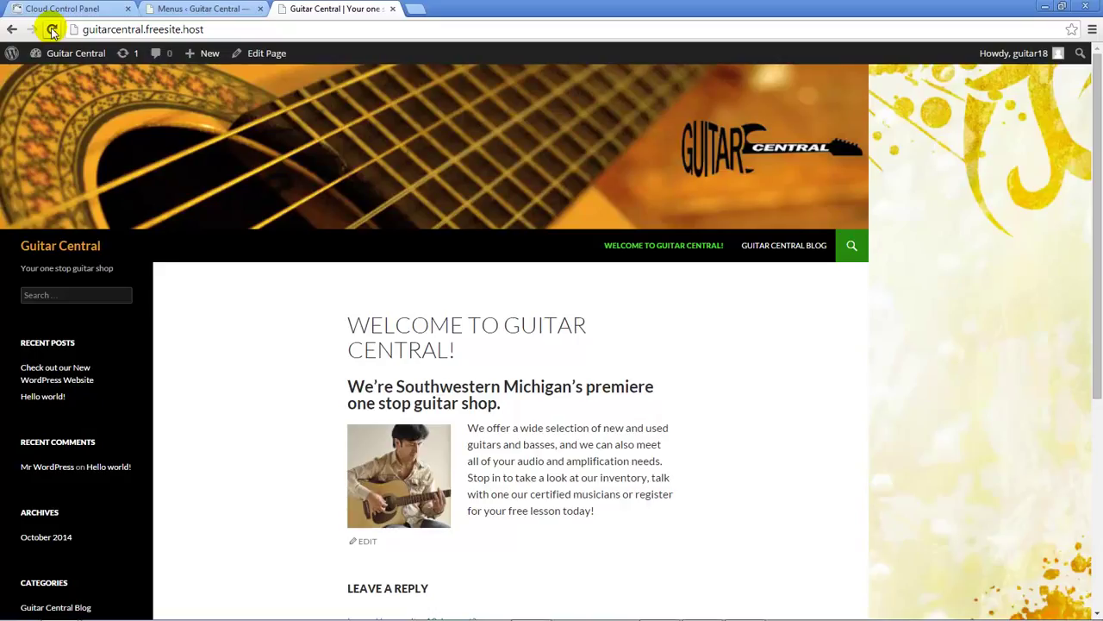